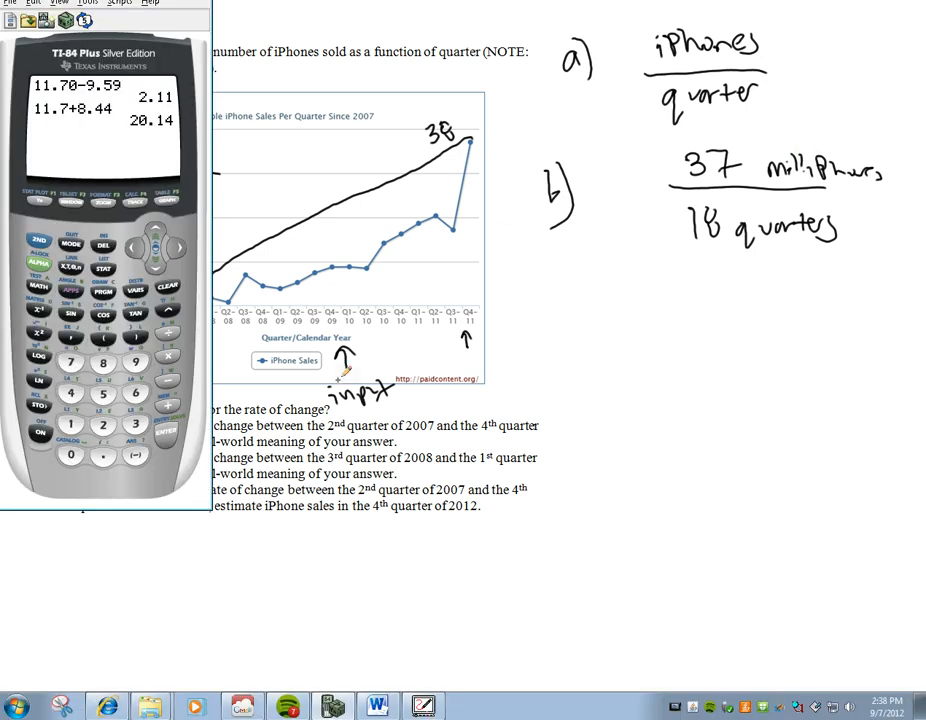
Step: Evaluate 37/18 on the calculator to get about 2.1 million iPhones per quarter
text(37/18)
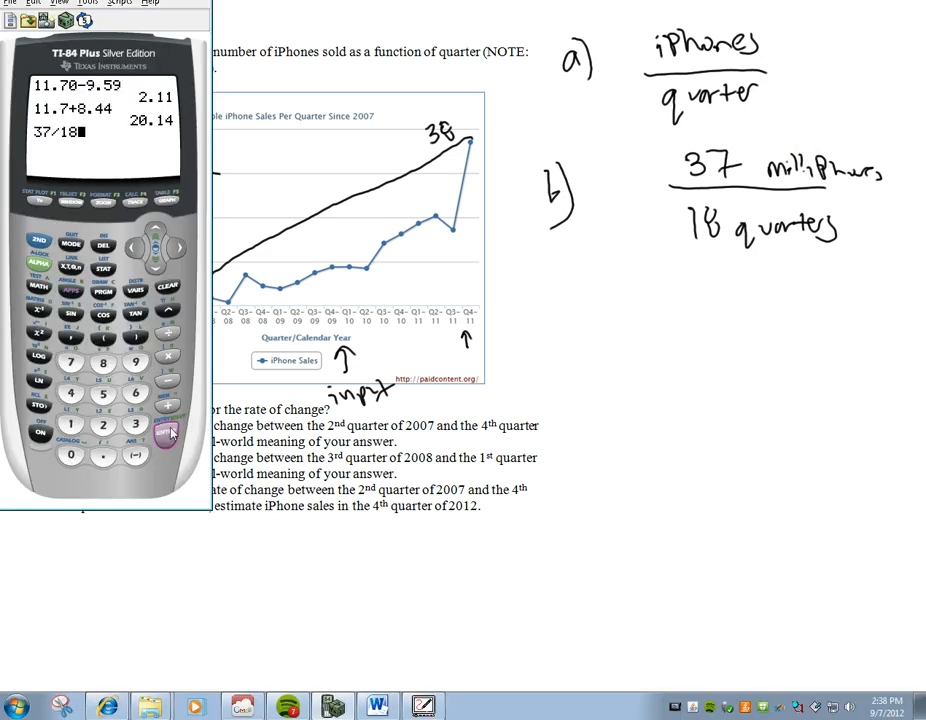
click(168, 430)
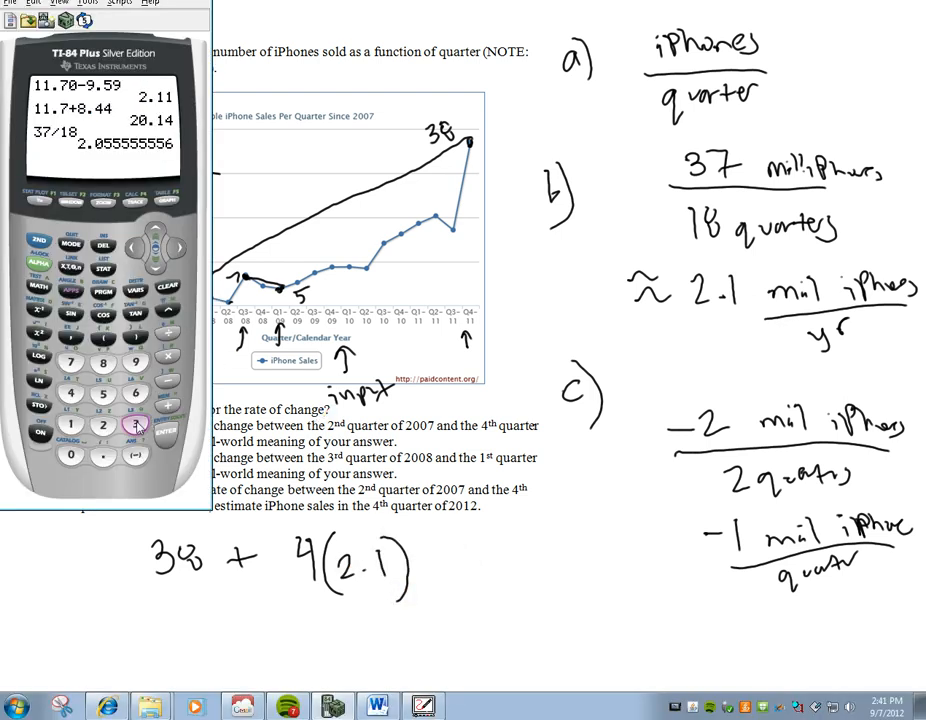
Step: Begin entering the part d estimate 38 + 4(2.1) on the calculator
click(130, 425)
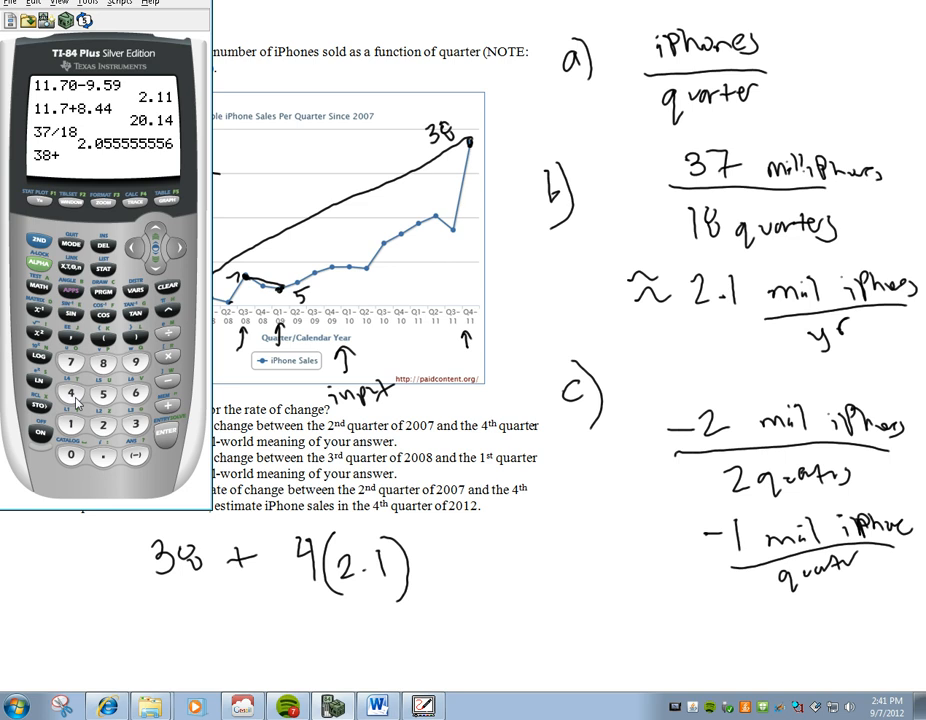